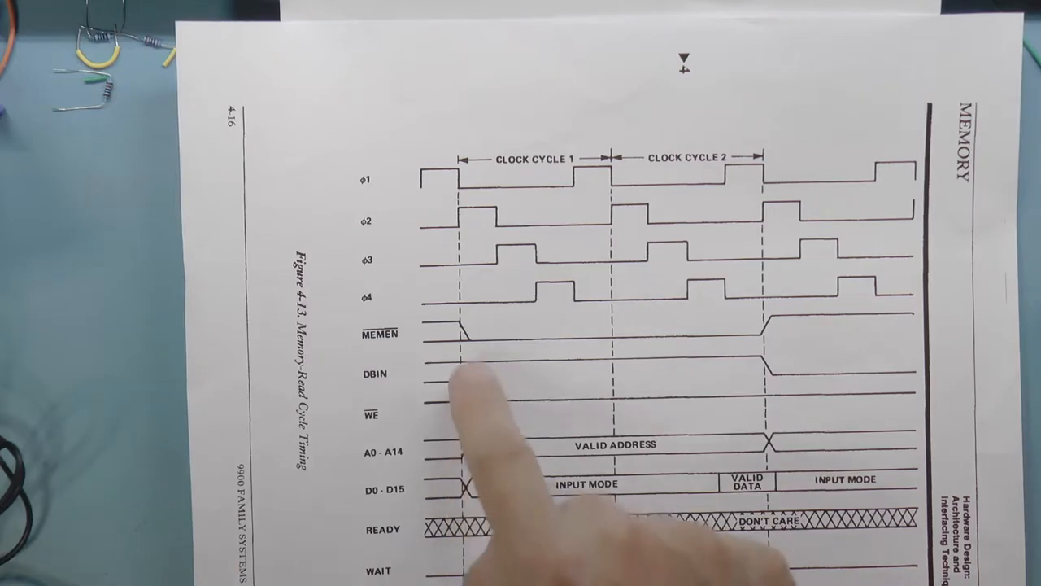
mouse_move(488, 456)
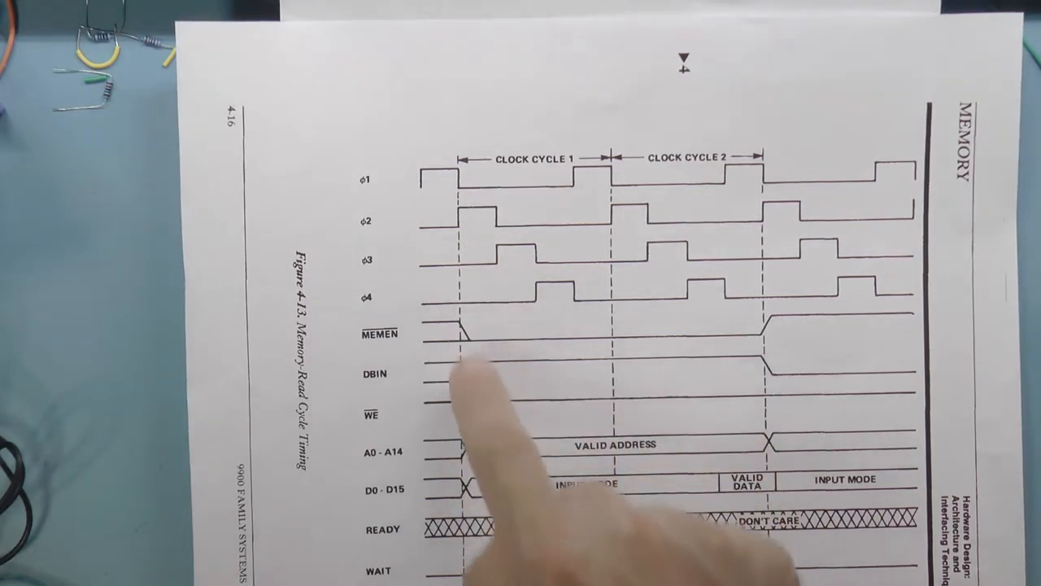
mouse_move(472, 504)
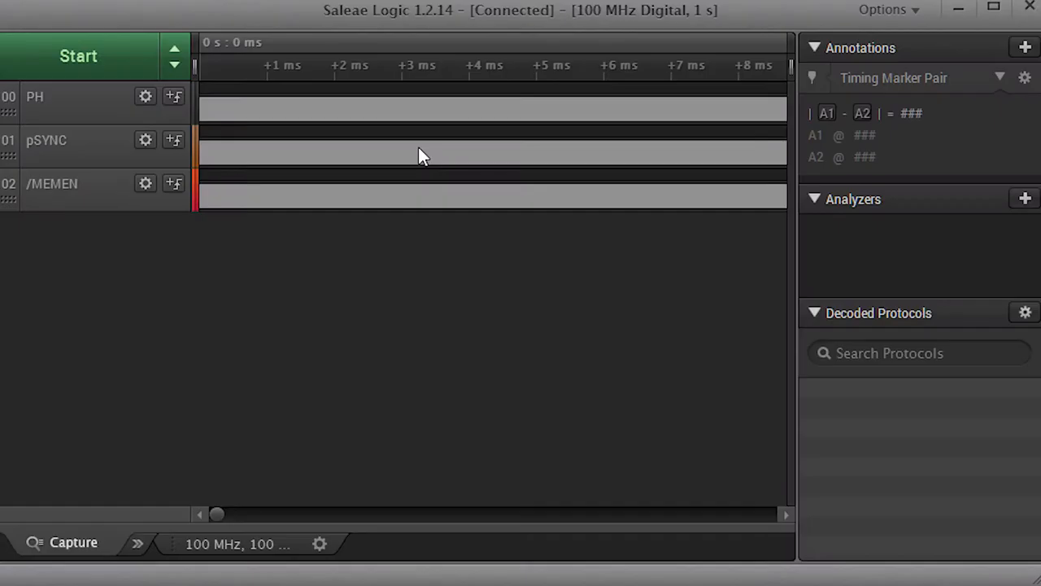
mouse_move(382, 153)
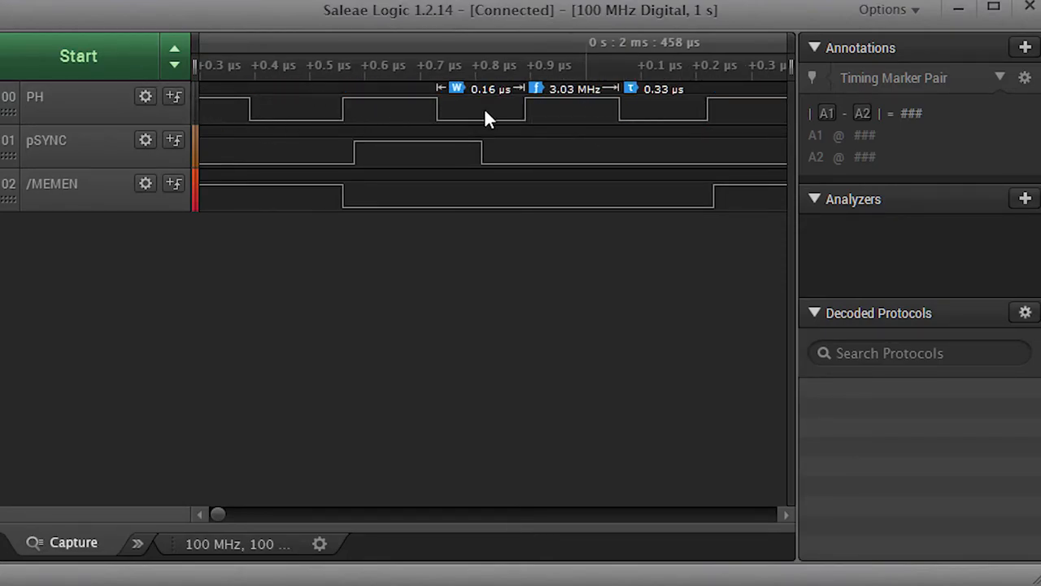
mouse_move(432, 121)
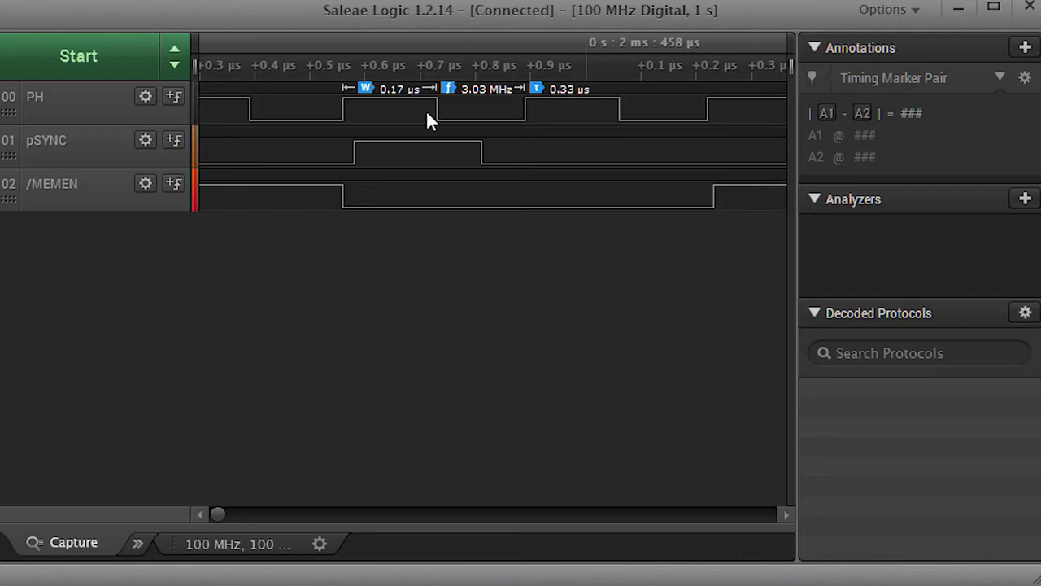
mouse_move(399, 117)
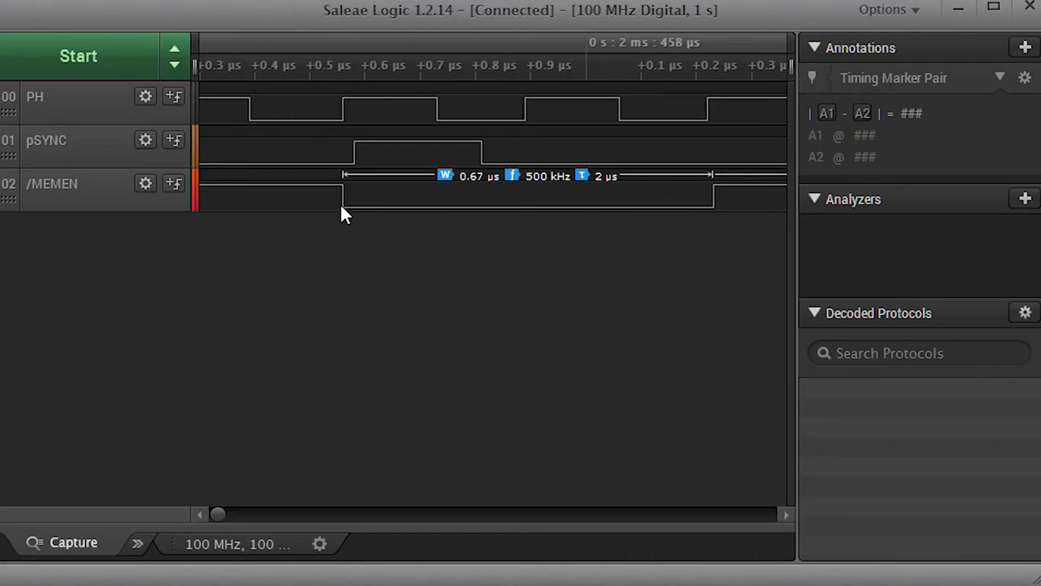
mouse_move(355, 201)
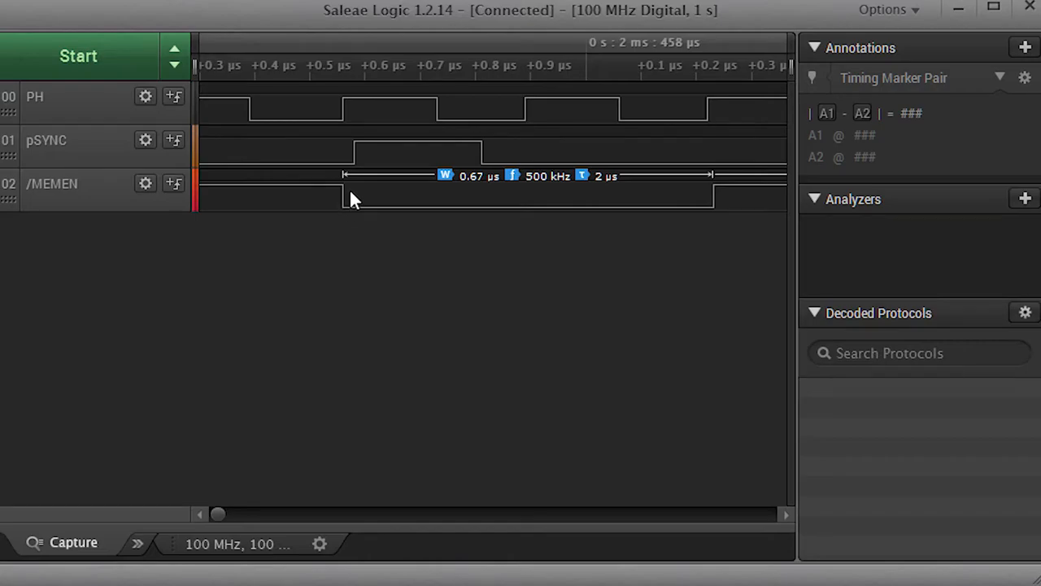
mouse_move(361, 205)
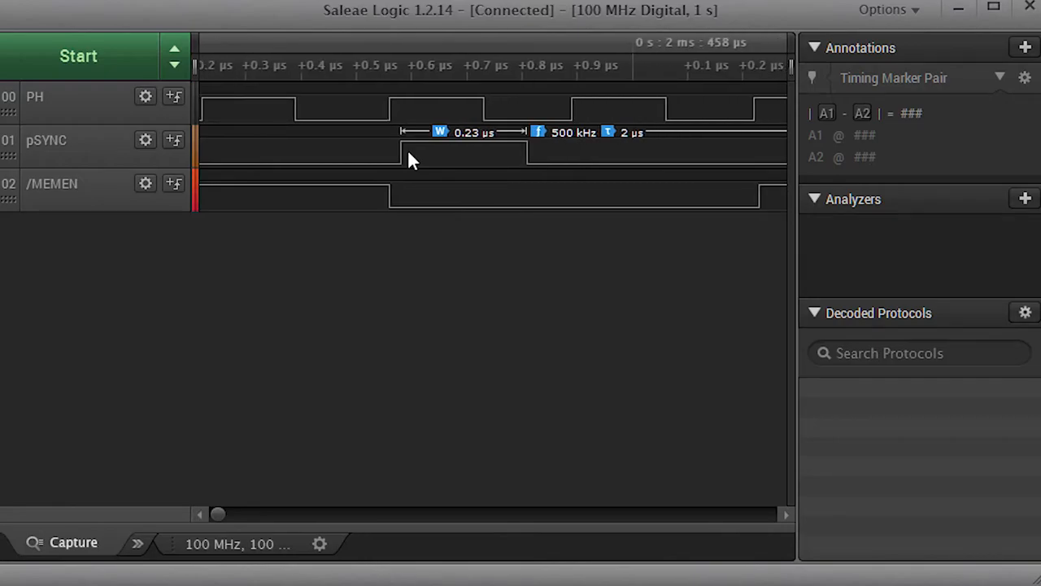
mouse_move(463, 161)
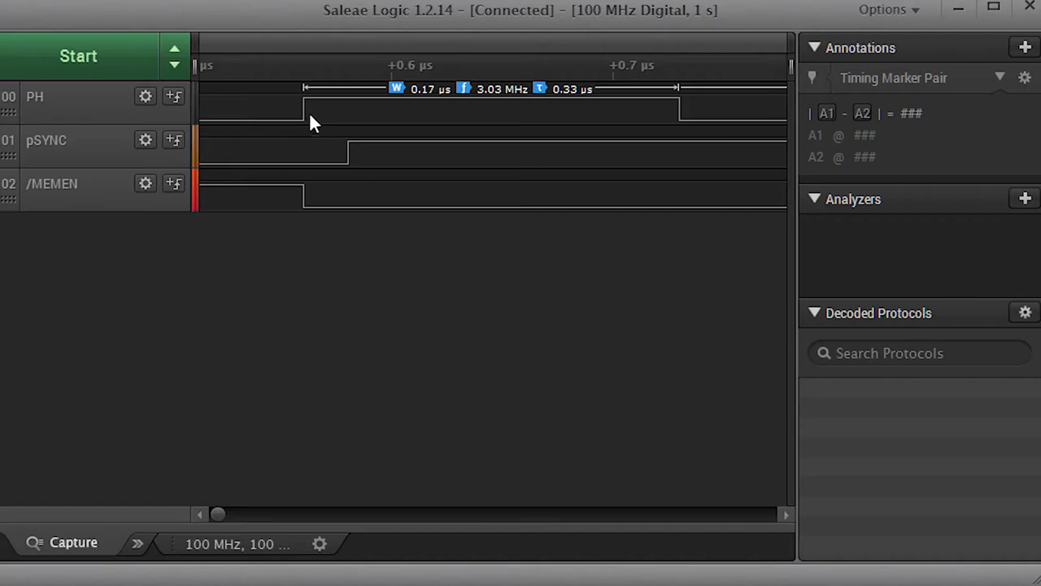
Measure the roughly 20 ns interval between the PH clock rising edge and the later pSYNC edge.
drag(316, 122, 352, 159)
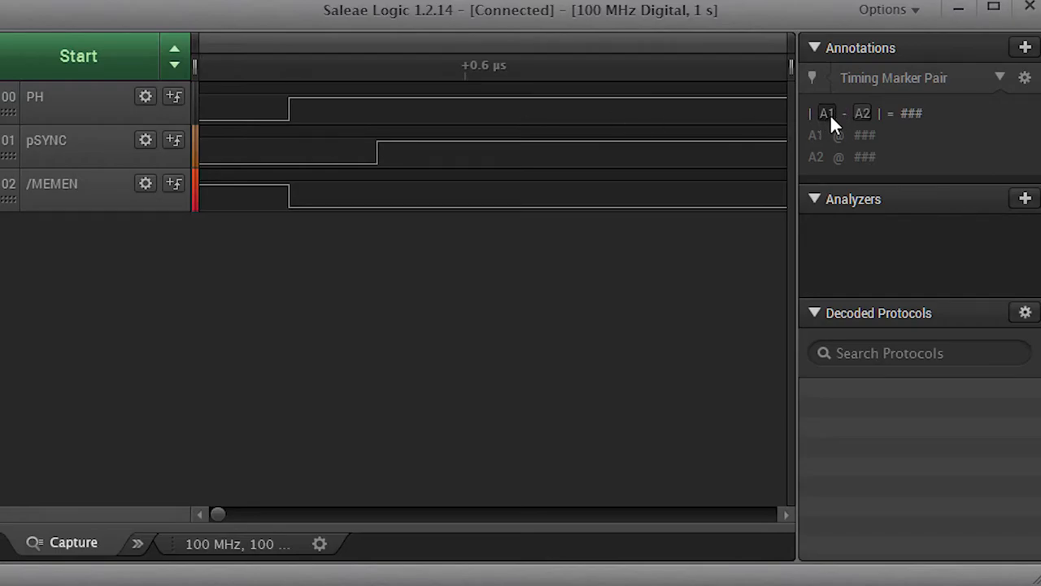
click(290, 67)
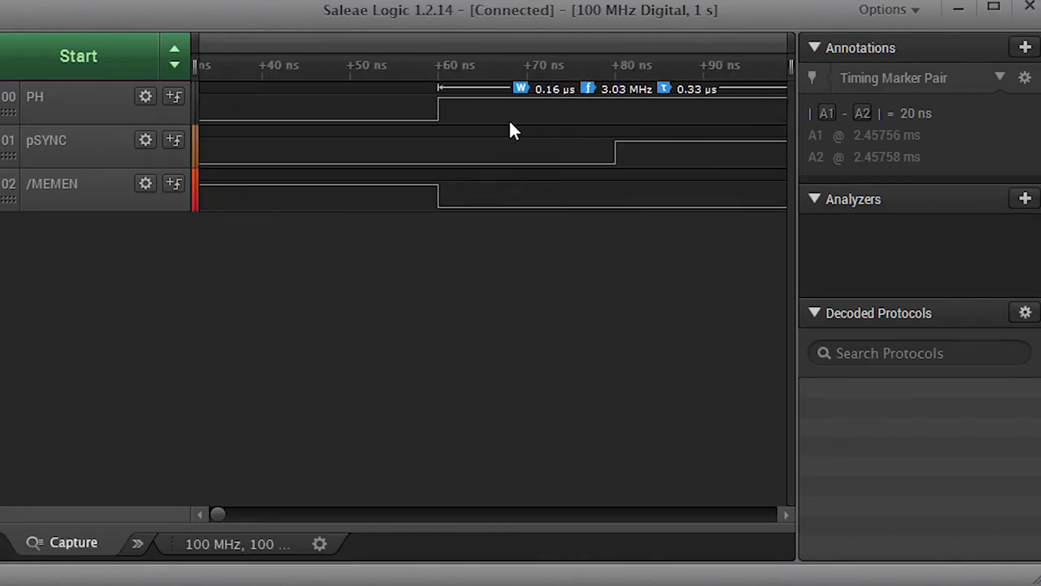
mouse_move(521, 126)
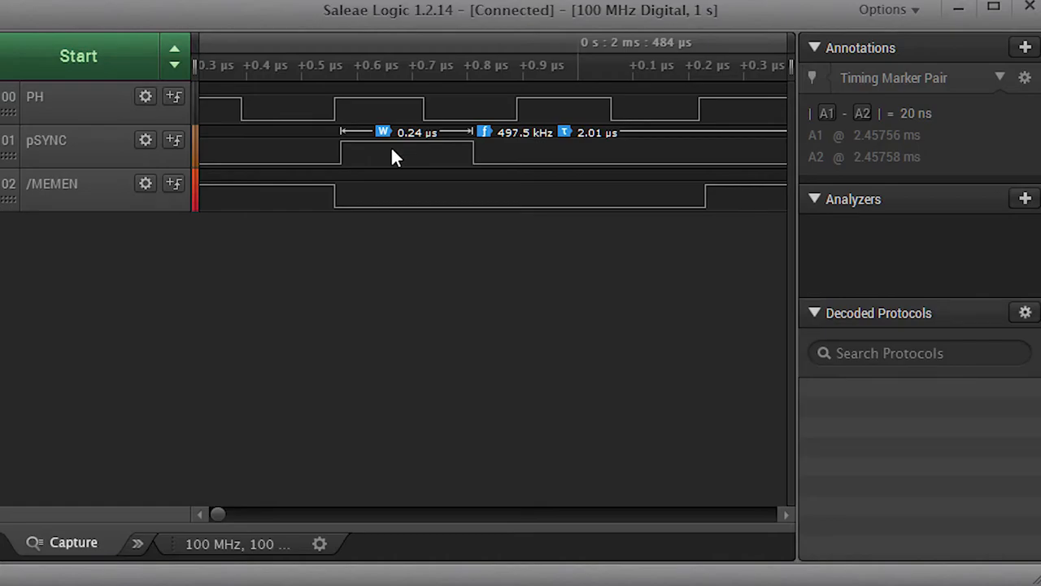
mouse_move(431, 156)
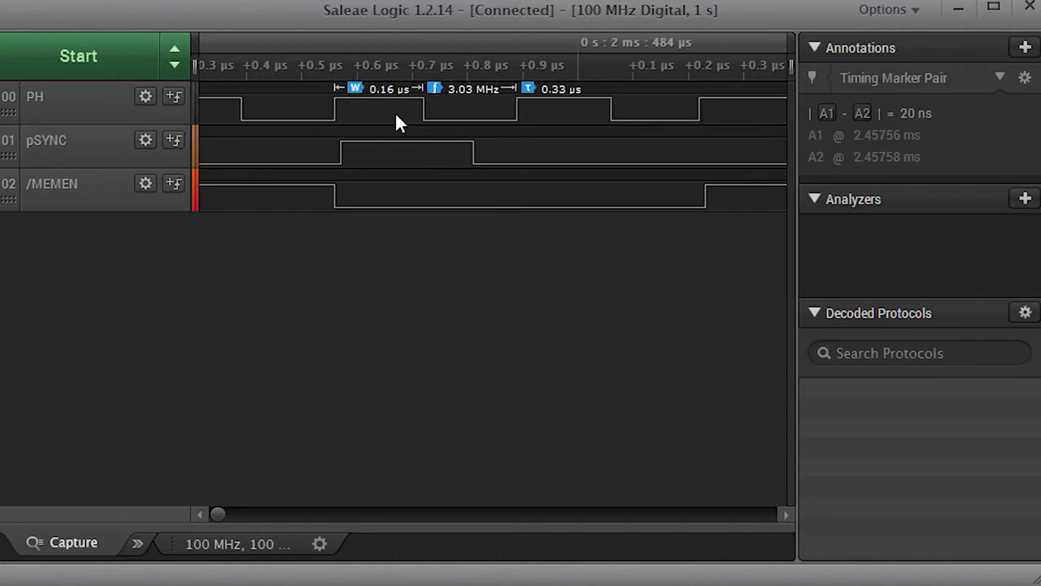
mouse_move(415, 117)
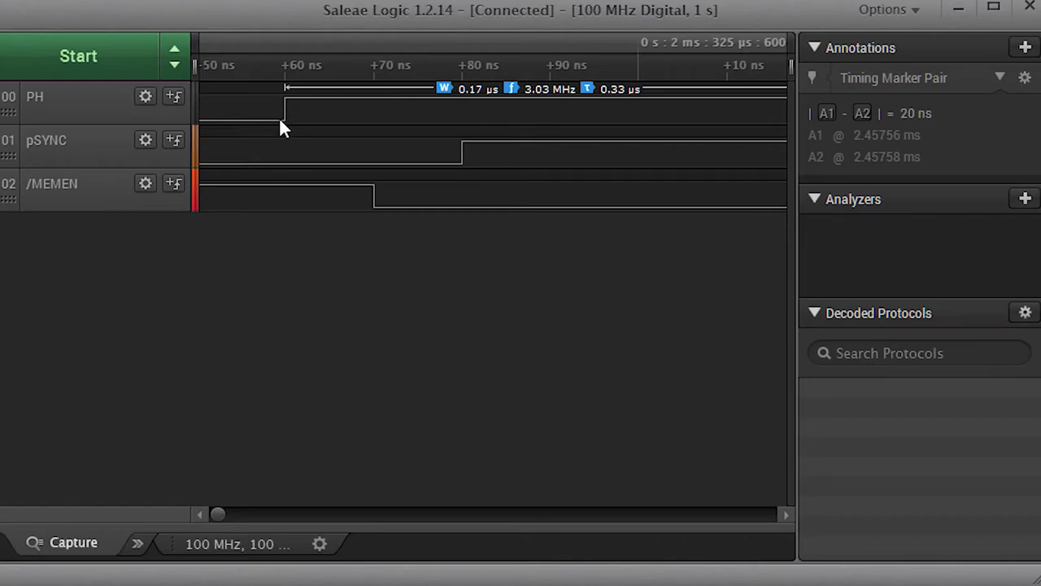
mouse_move(291, 127)
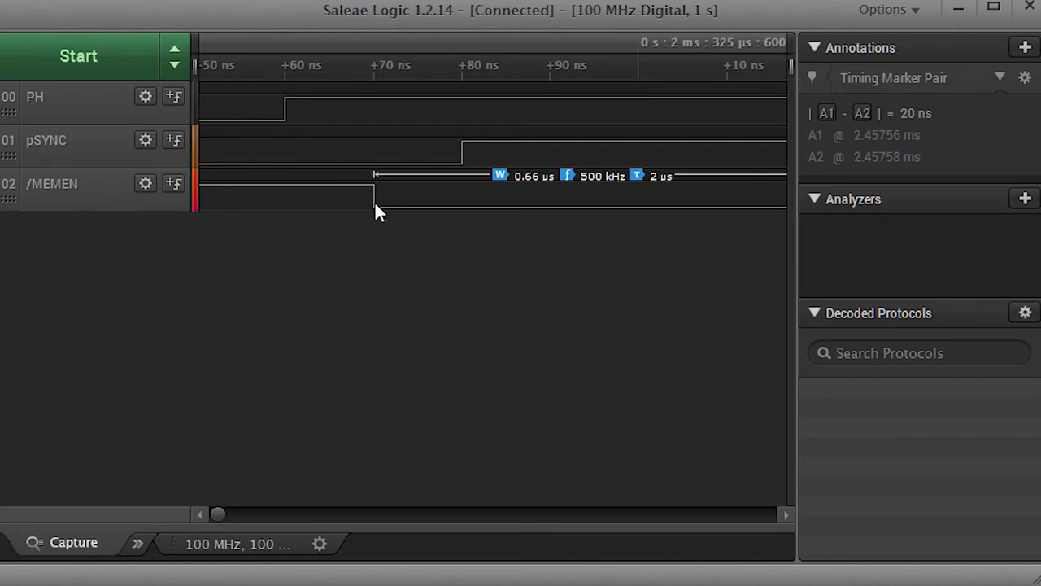
mouse_move(371, 204)
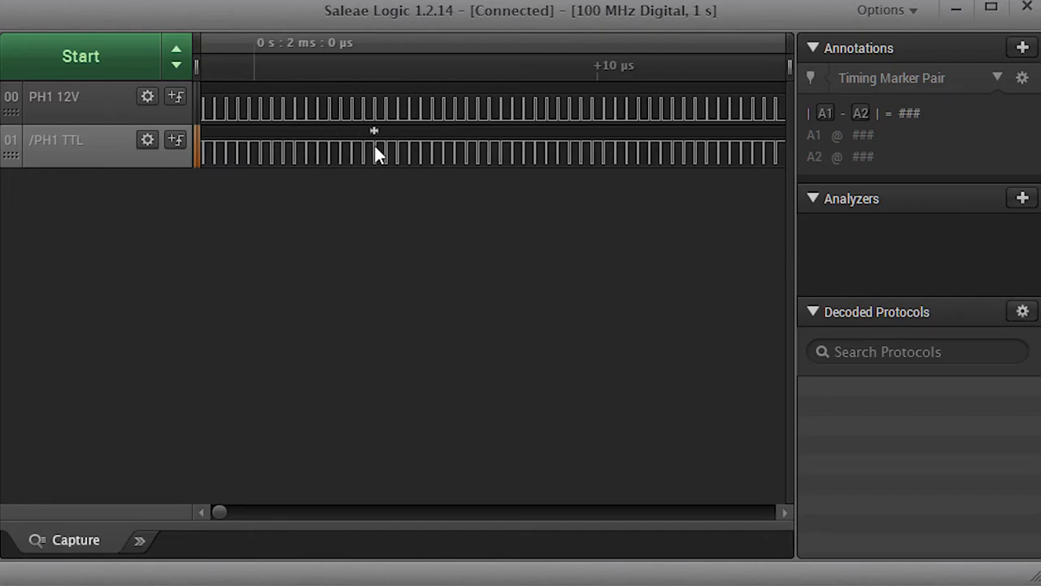
mouse_move(417, 133)
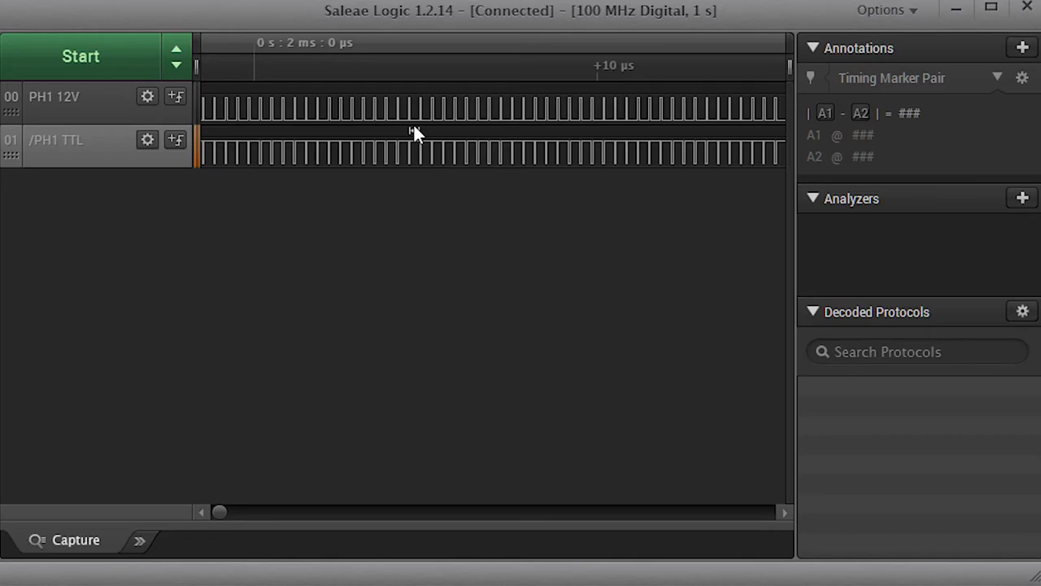
mouse_move(426, 134)
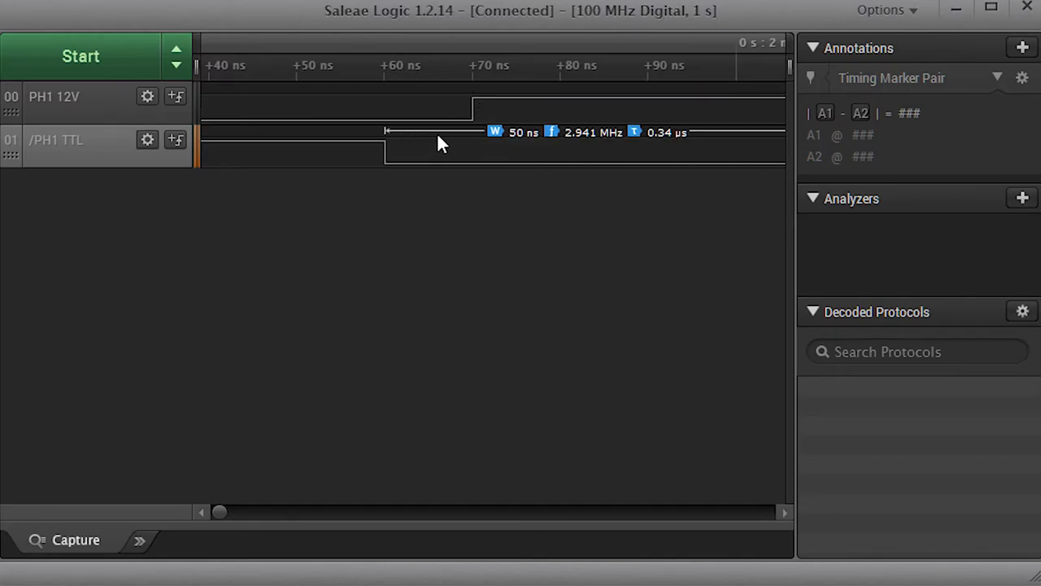
mouse_move(415, 153)
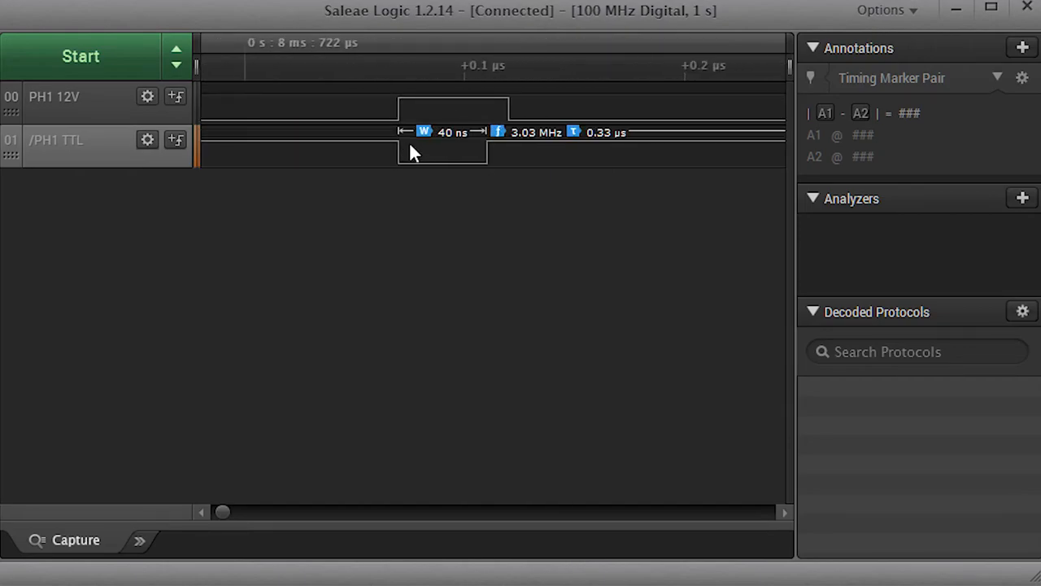
mouse_move(139, 127)
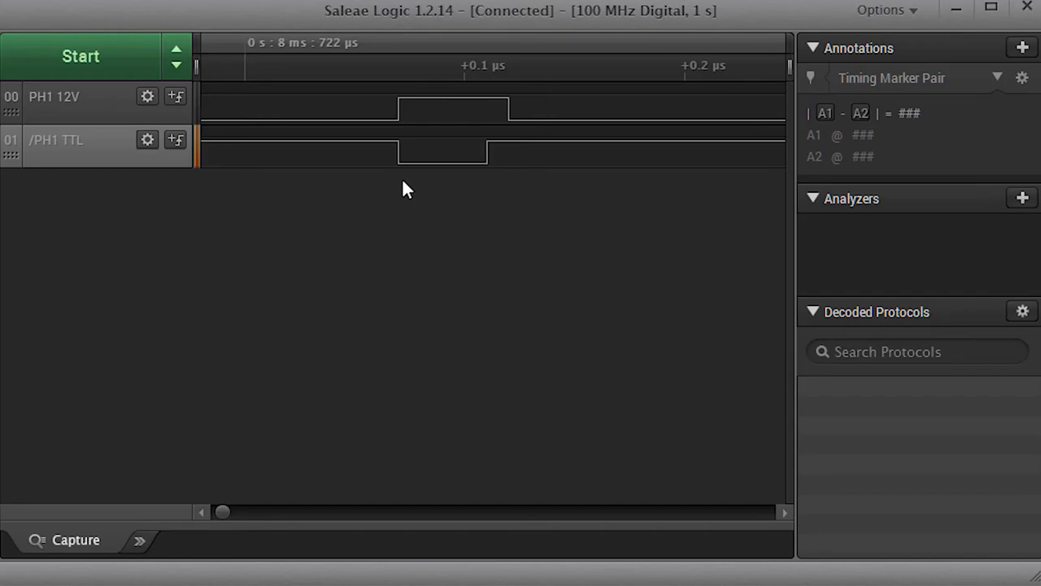
mouse_move(427, 198)
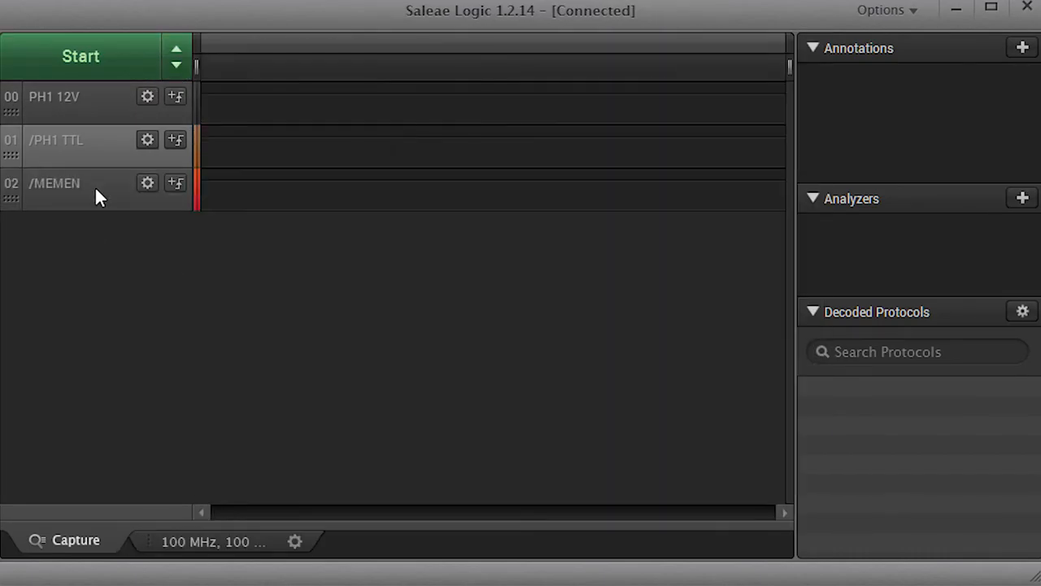
Rename channels 0 and 1 to PH2 12V and /PH2 TTL, then start a capture with /MEMEN.
double_click(54, 96)
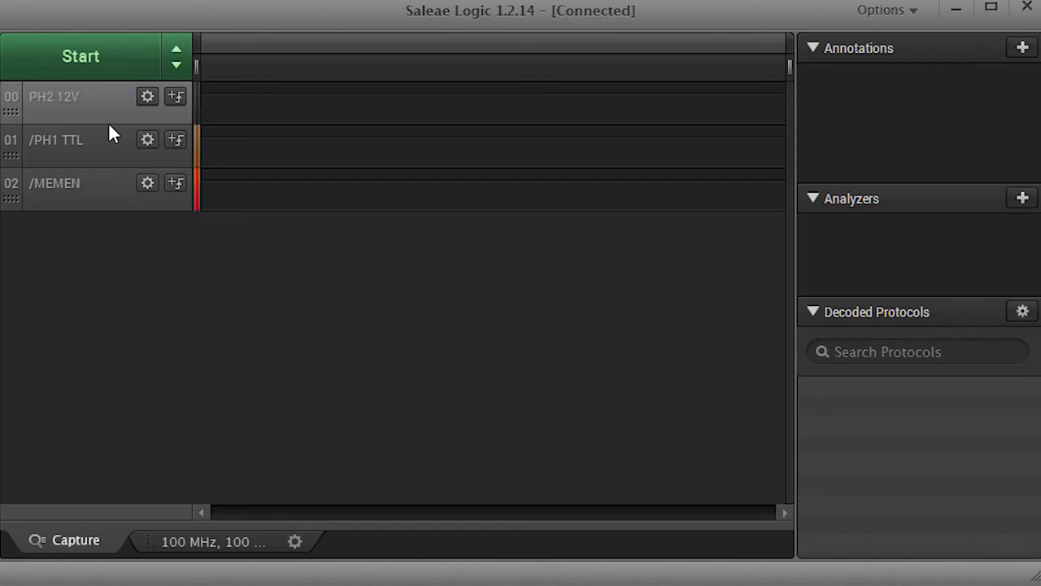
double_click(55, 140)
text(2)
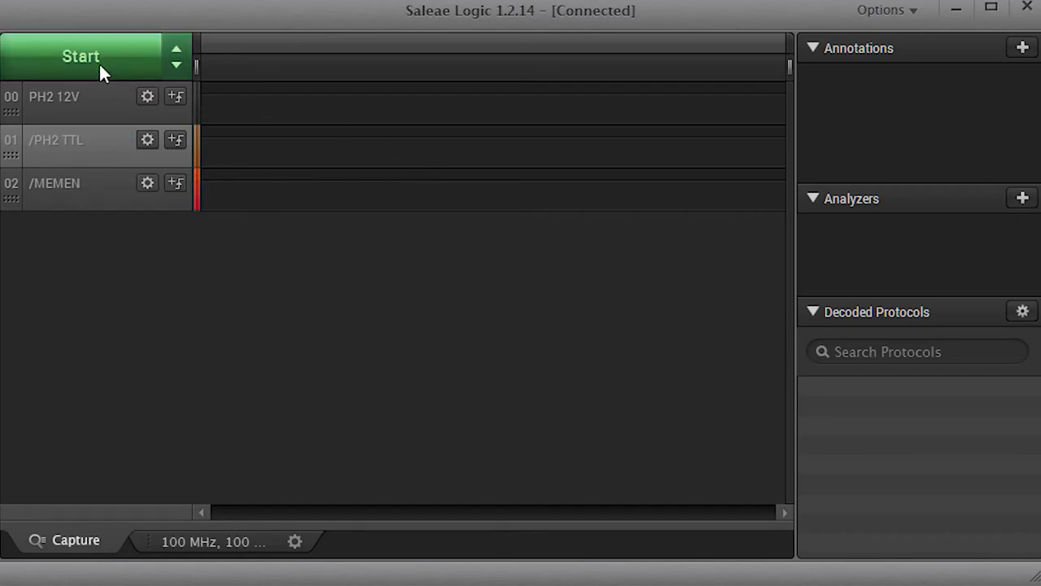
click(82, 56)
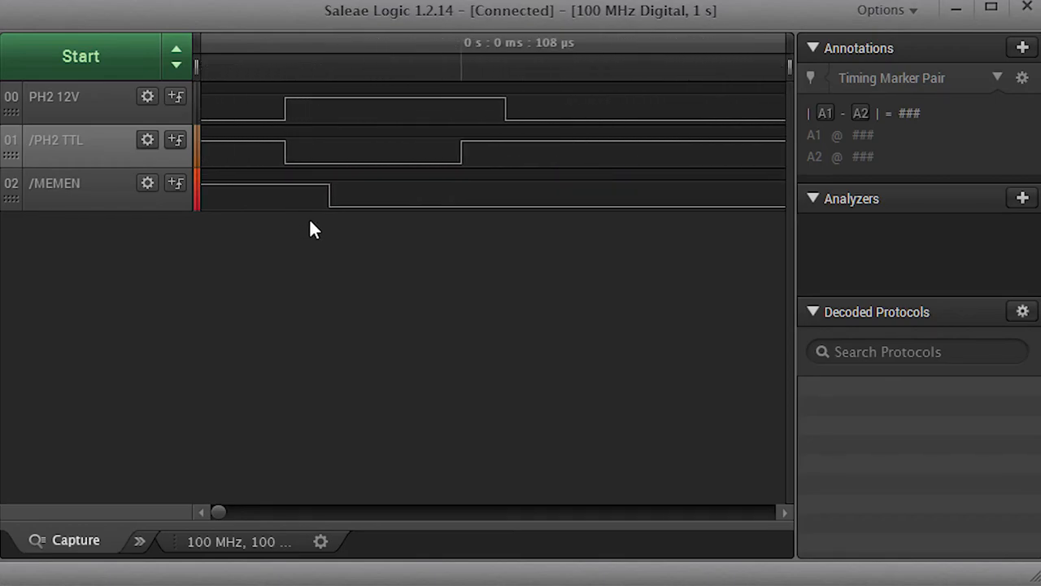
mouse_move(293, 117)
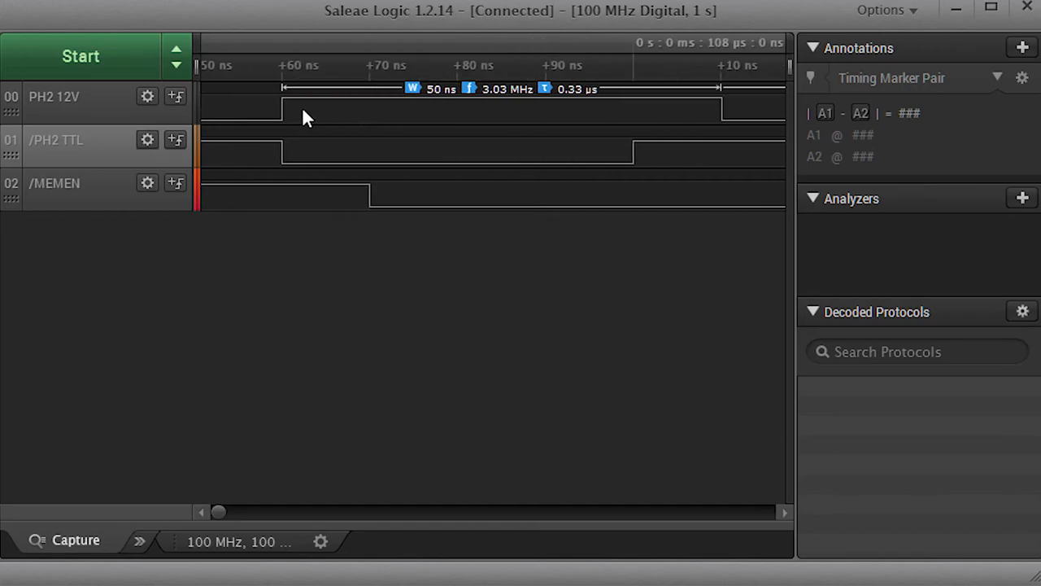
mouse_move(293, 127)
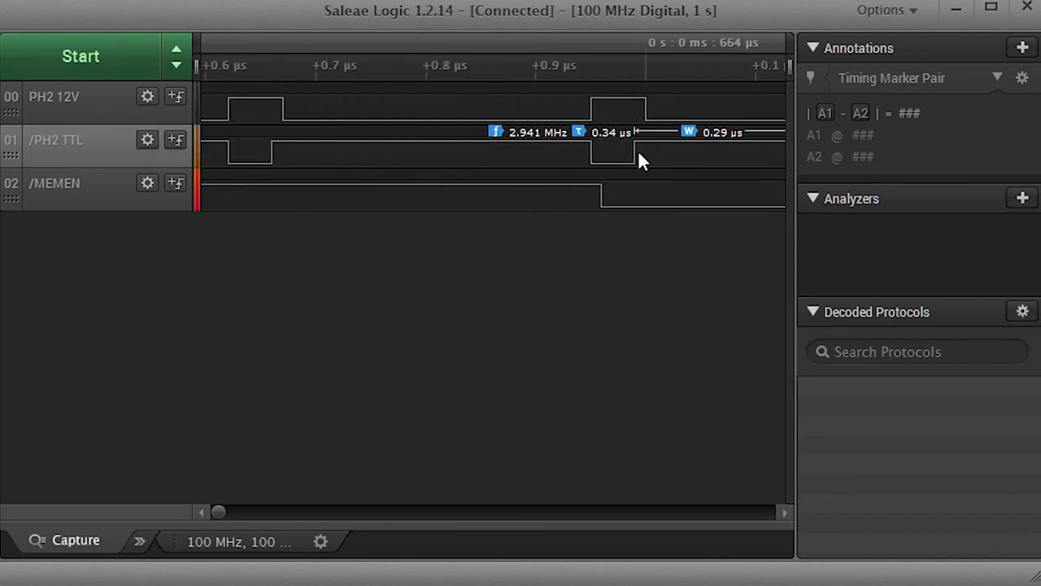
Zoom the finished capture to read PH2 12V (50 ns, 3.03 MHz) and /PH2 TTL (2.941 MHz) against /MEMEN.
scroll(down, 3)
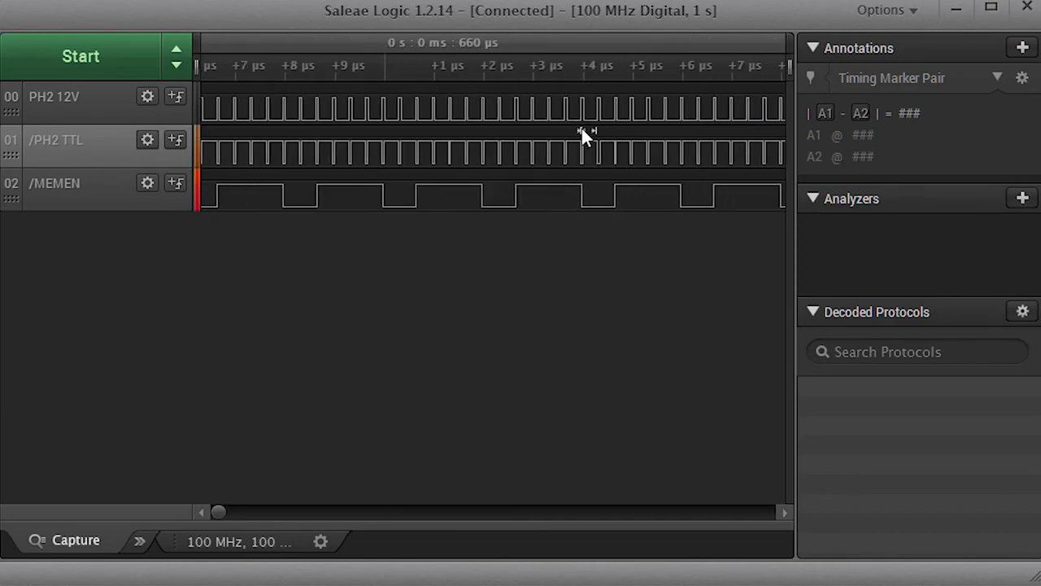
scroll(down, 3)
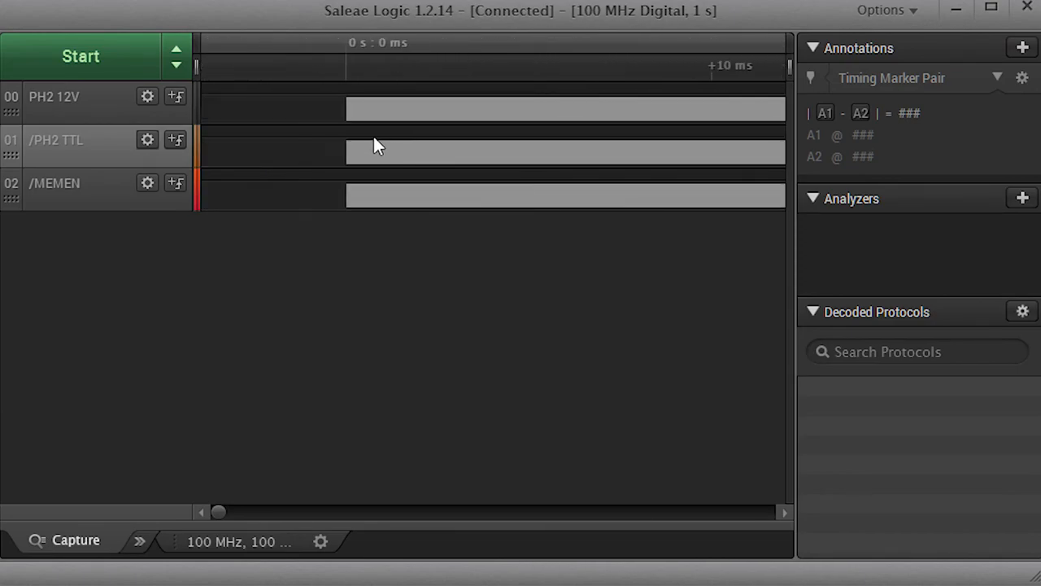